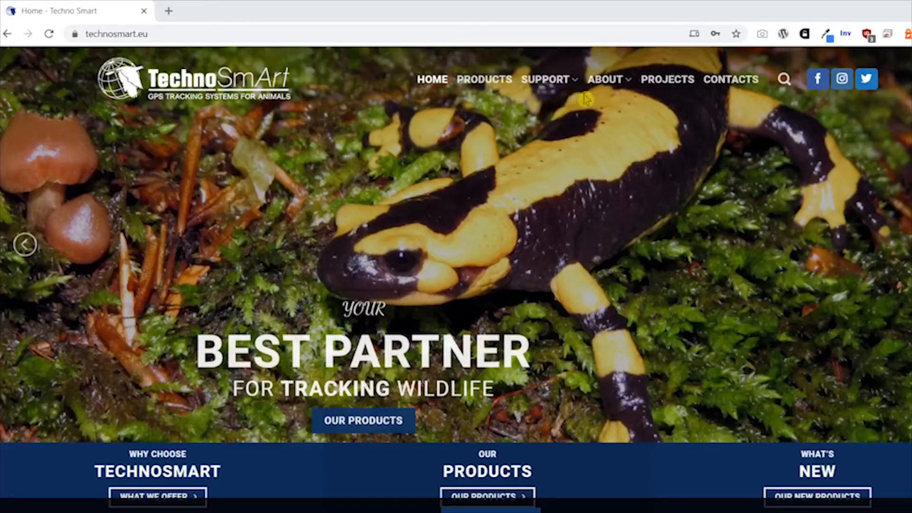
# Open the Downloads page from the Support menu of the TechnoSmart website in Chrome.
pyautogui.click(544, 79)
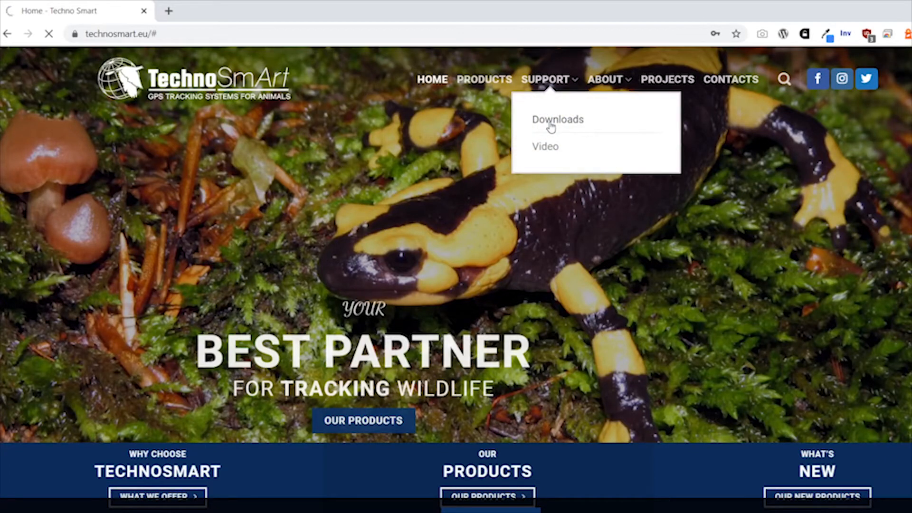
pyautogui.click(557, 120)
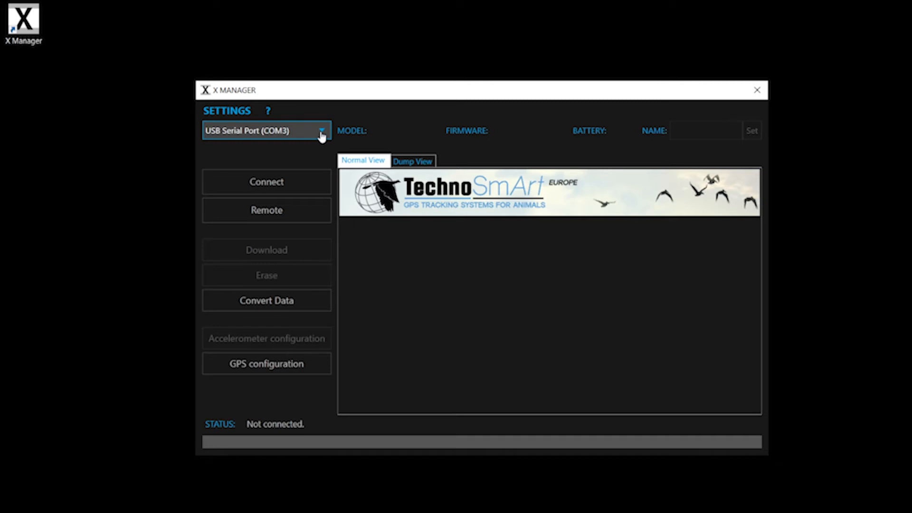
# Connect X Manager to the Axy-Trek tag Trek1 through the USB Serial Port.
pyautogui.click(321, 130)
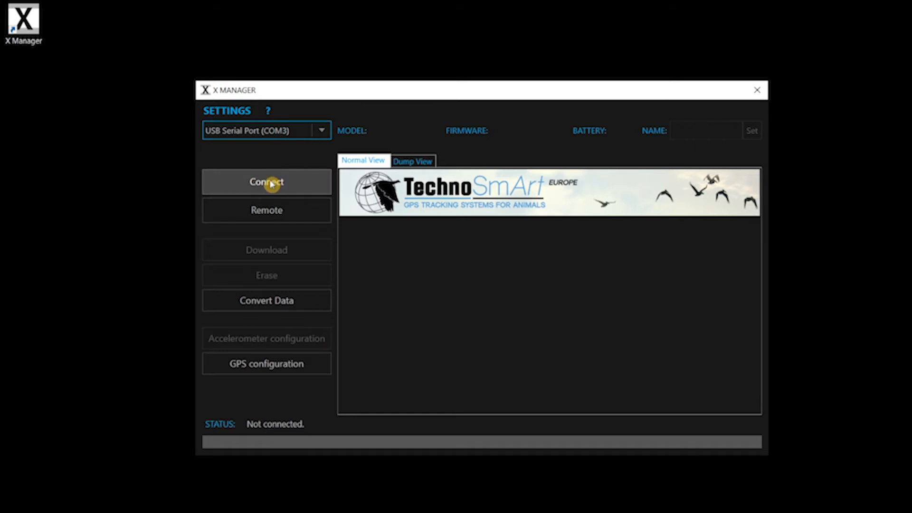
pyautogui.click(266, 182)
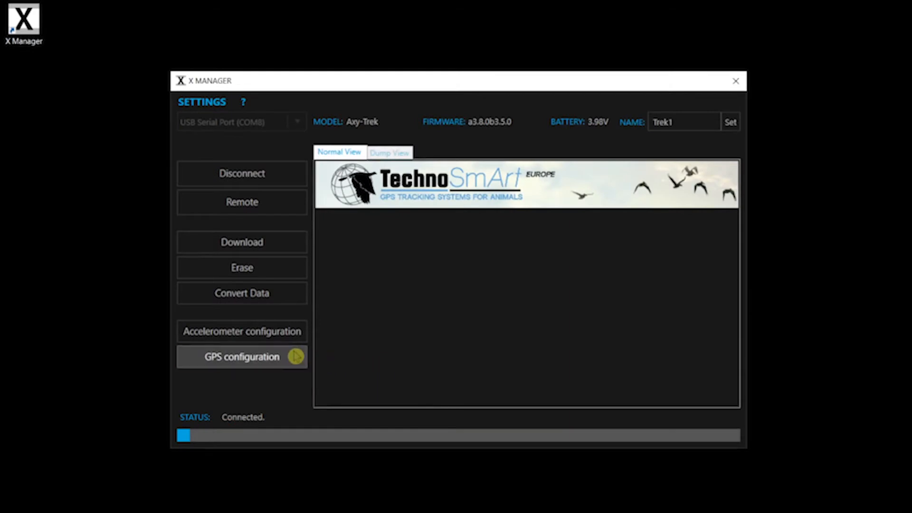
# Make the GPS schedule weekly, with five Day 1 intervals and short periods first.
pyautogui.click(241, 357)
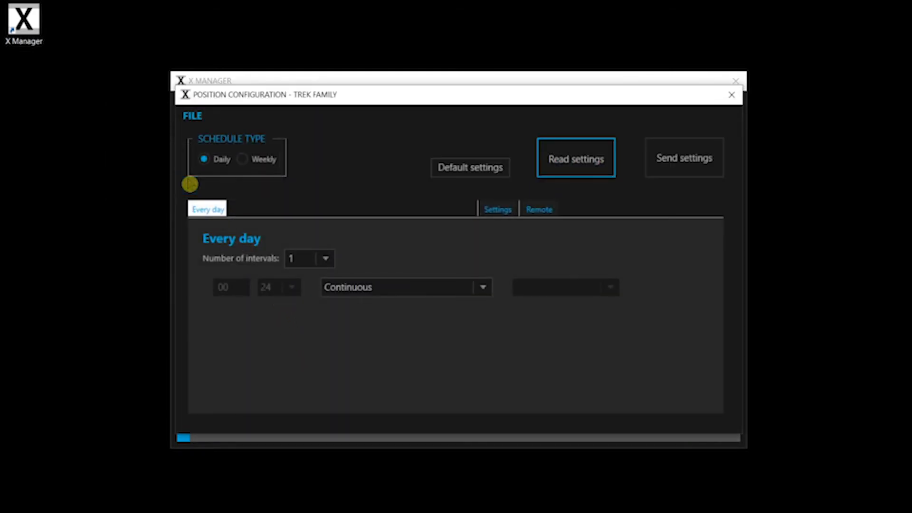
pyautogui.click(242, 159)
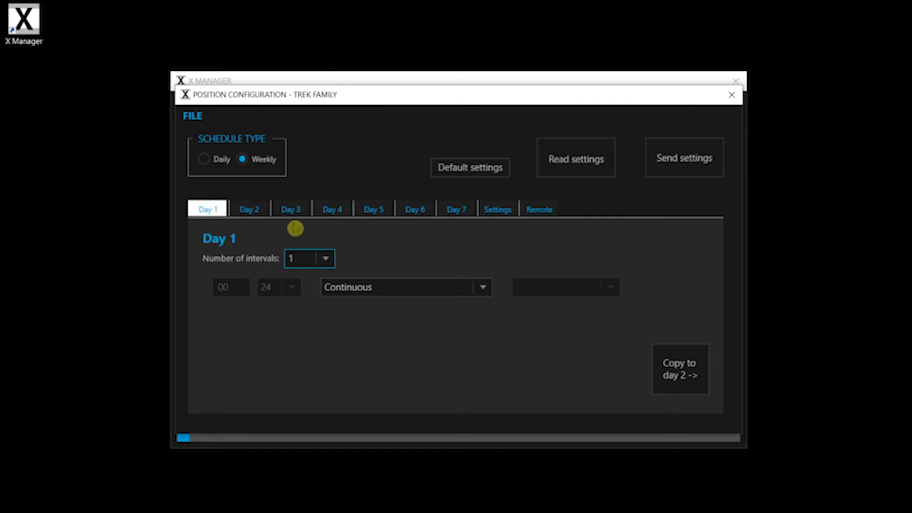
pyautogui.click(324, 257)
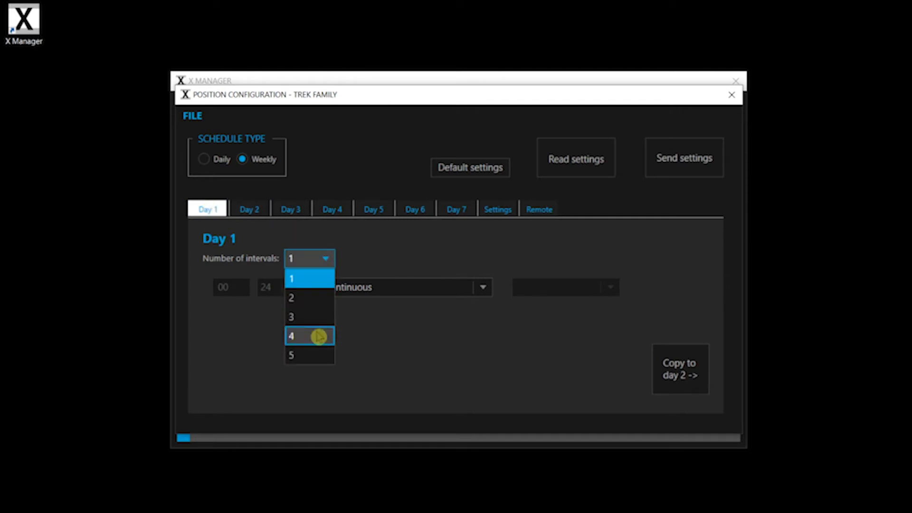
pyautogui.click(291, 356)
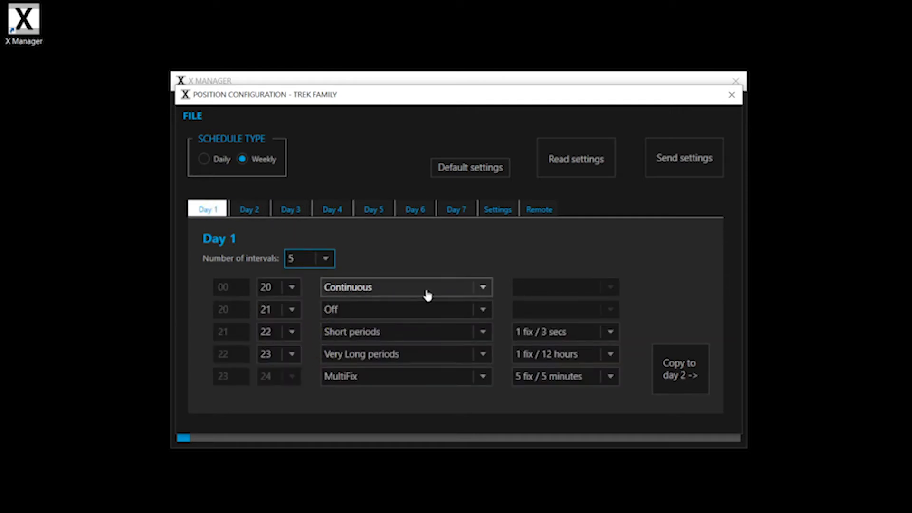
pyautogui.click(405, 287)
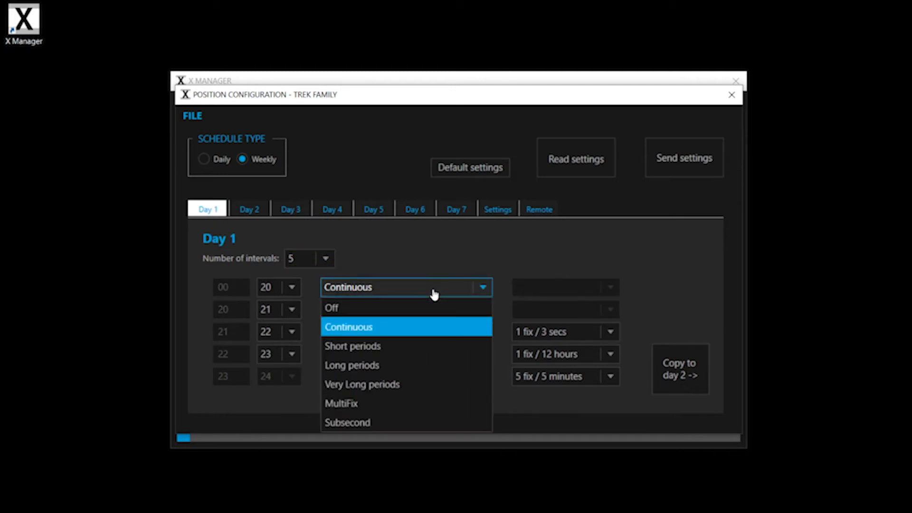
pyautogui.moveTo(406, 345)
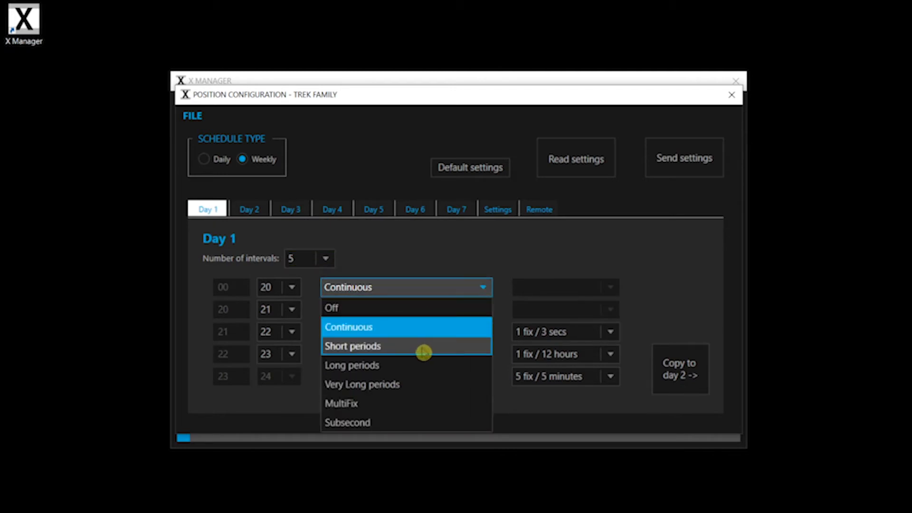
pyautogui.click(352, 346)
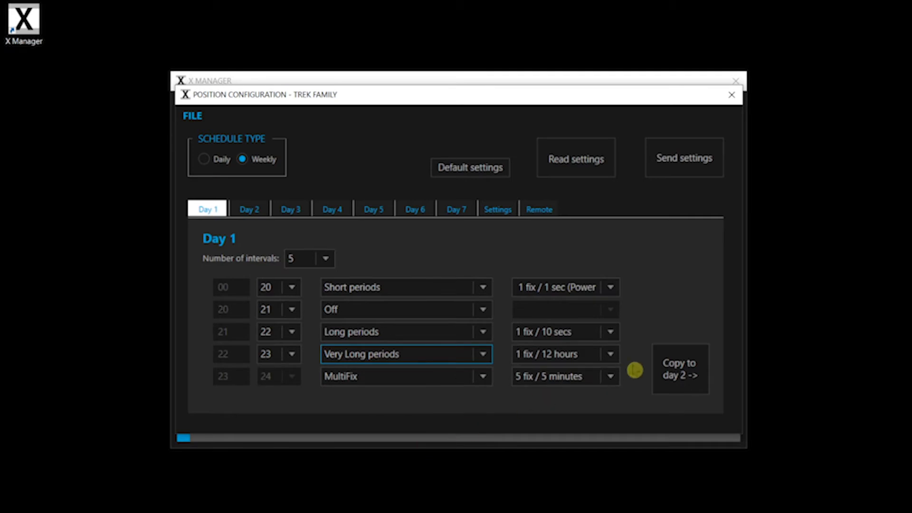
pyautogui.click(610, 354)
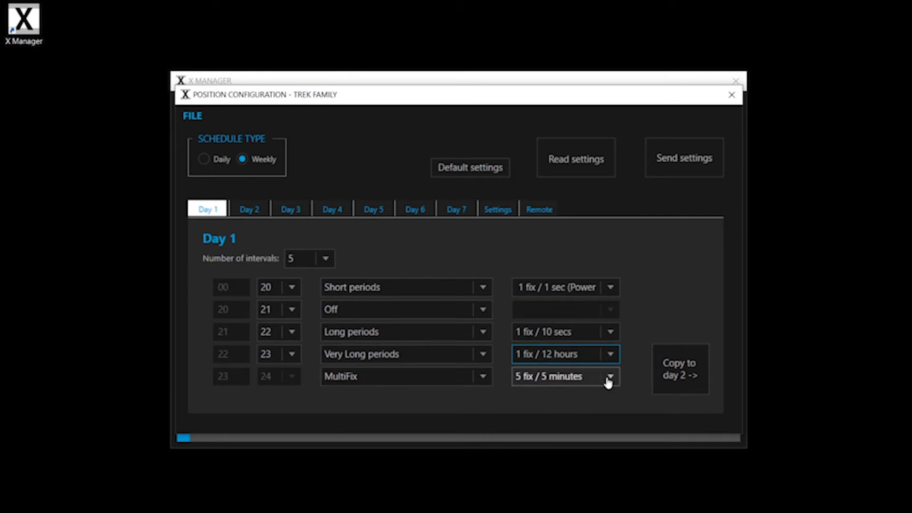
pyautogui.click(497, 209)
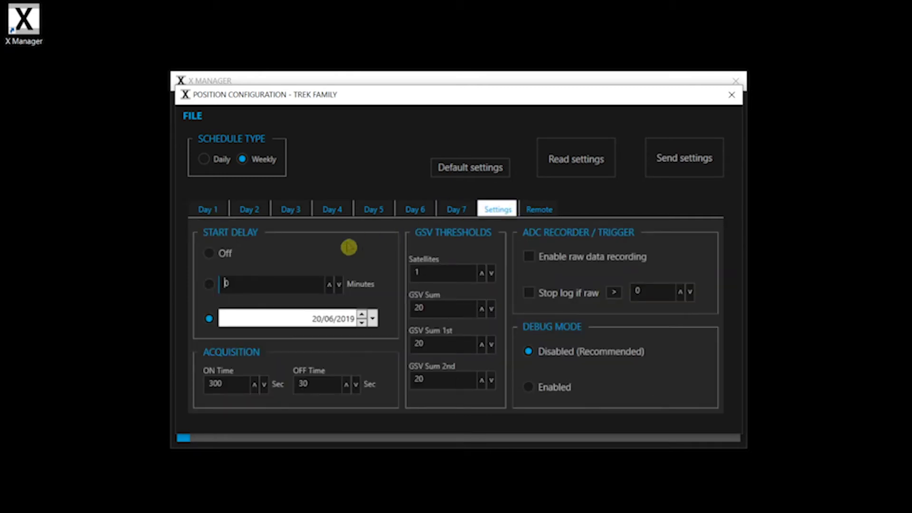
# Try start delay and raw data recording options, leaving date delay and recording unchecked.
pyautogui.click(209, 254)
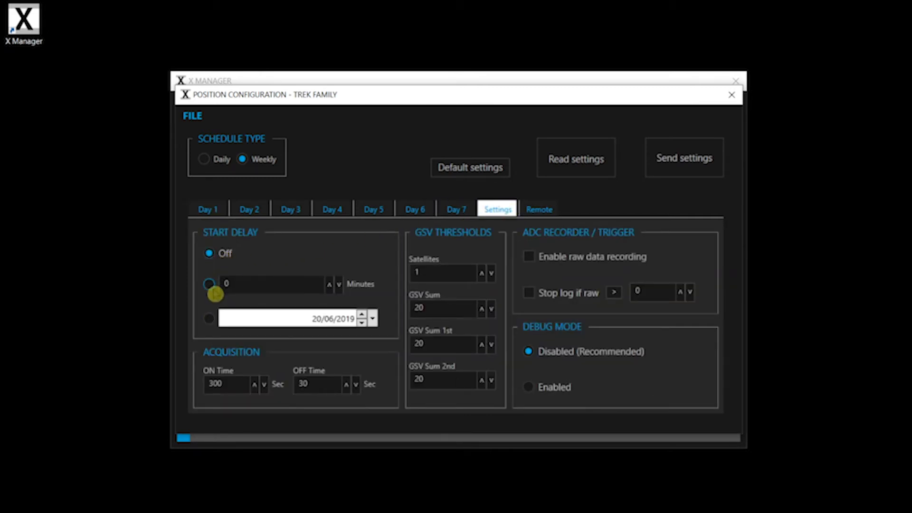
pyautogui.click(208, 318)
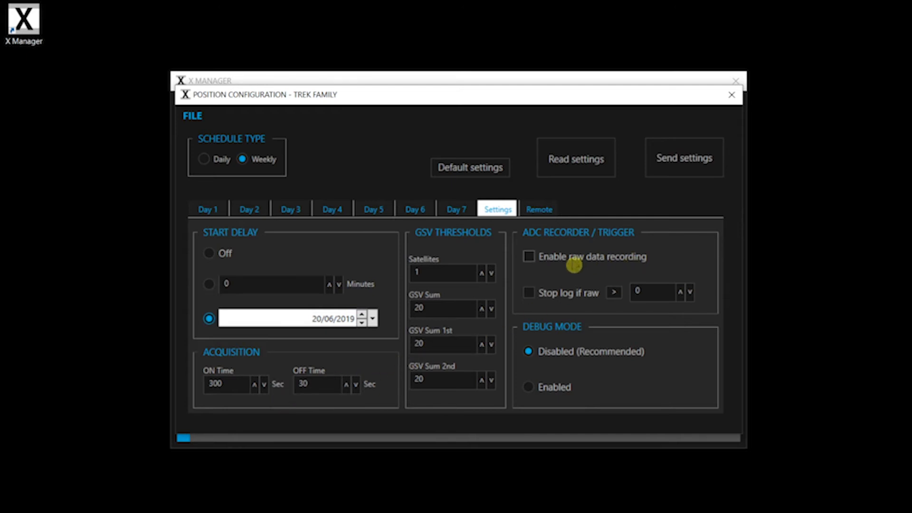
pyautogui.click(528, 257)
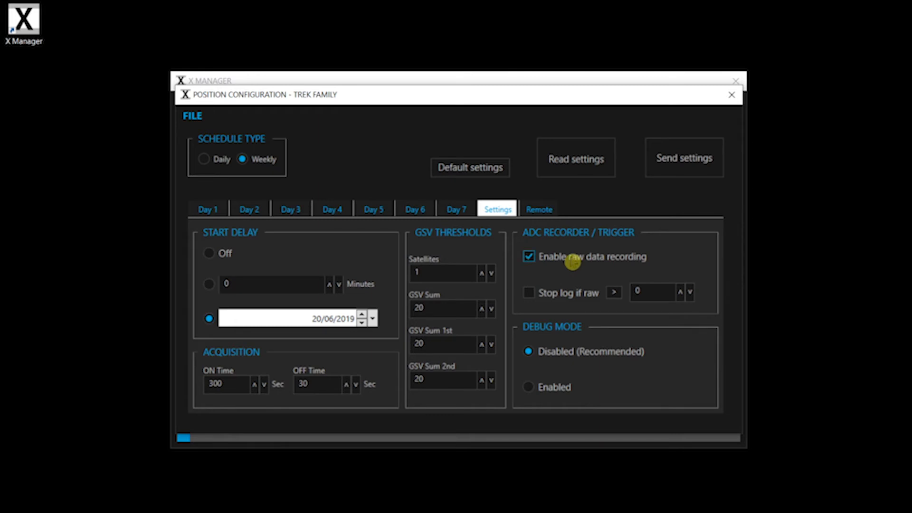
pyautogui.click(527, 257)
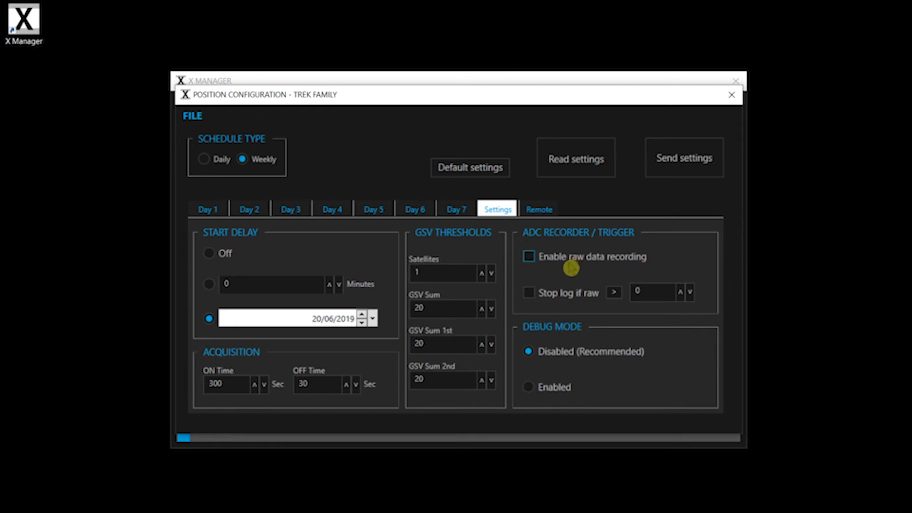
pyautogui.moveTo(541, 207)
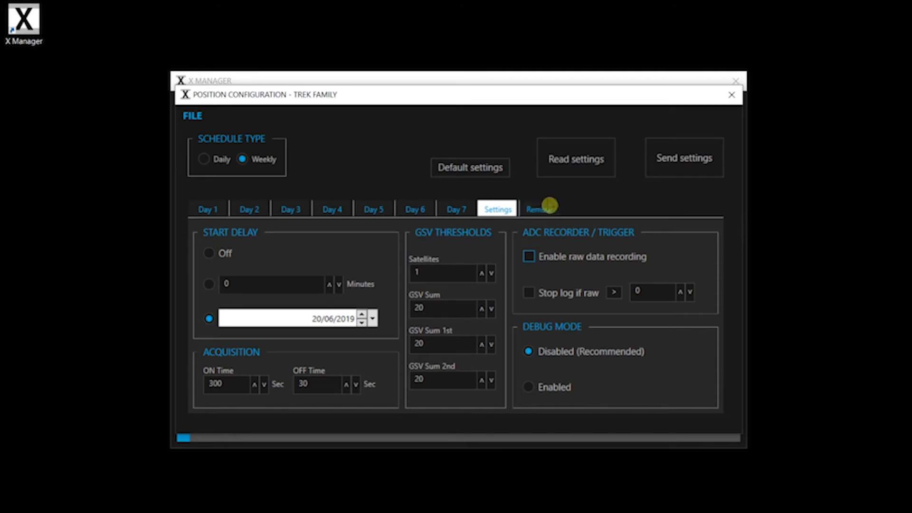
pyautogui.click(537, 208)
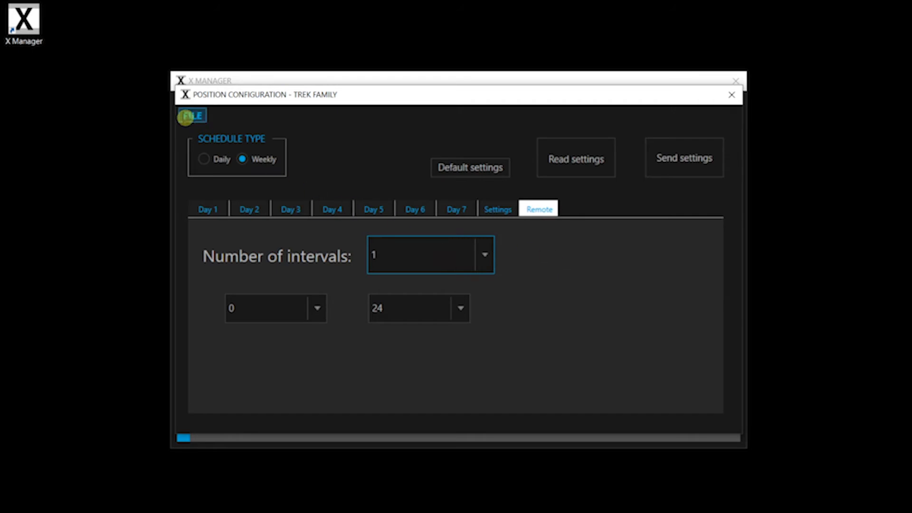
# Send the GPS settings to the tag, dismiss the confirmation, and close Position Configuration.
pyautogui.click(191, 115)
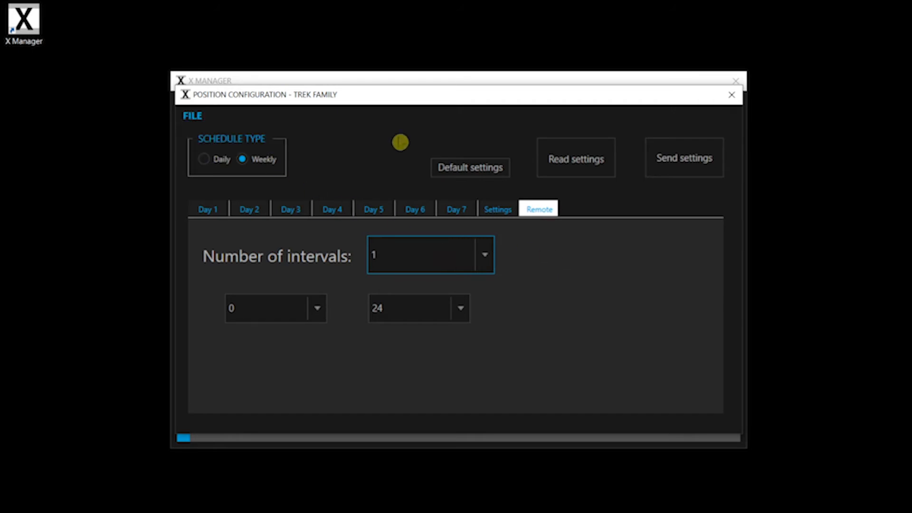
pyautogui.click(683, 158)
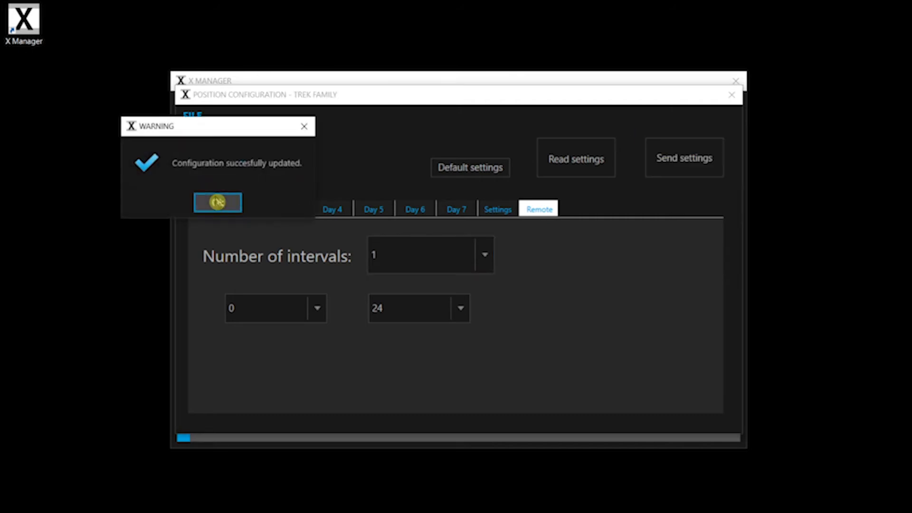
pyautogui.click(217, 203)
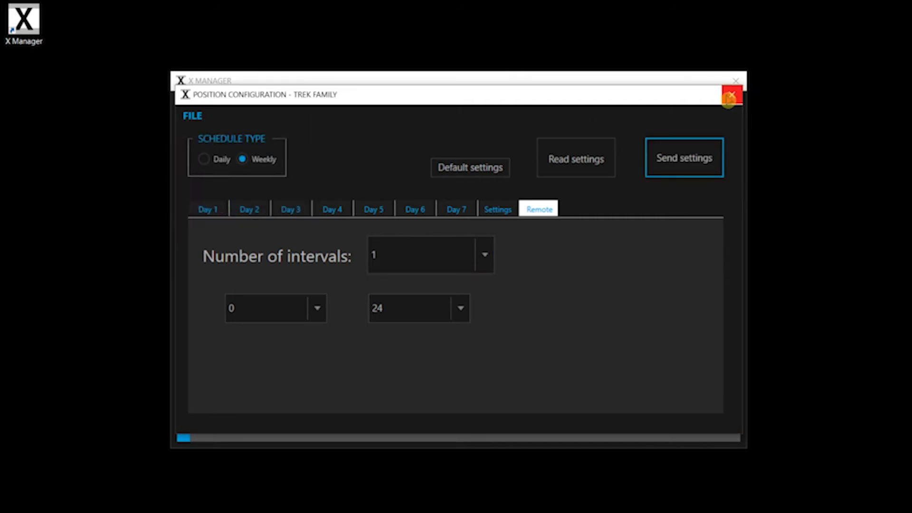
pyautogui.click(731, 96)
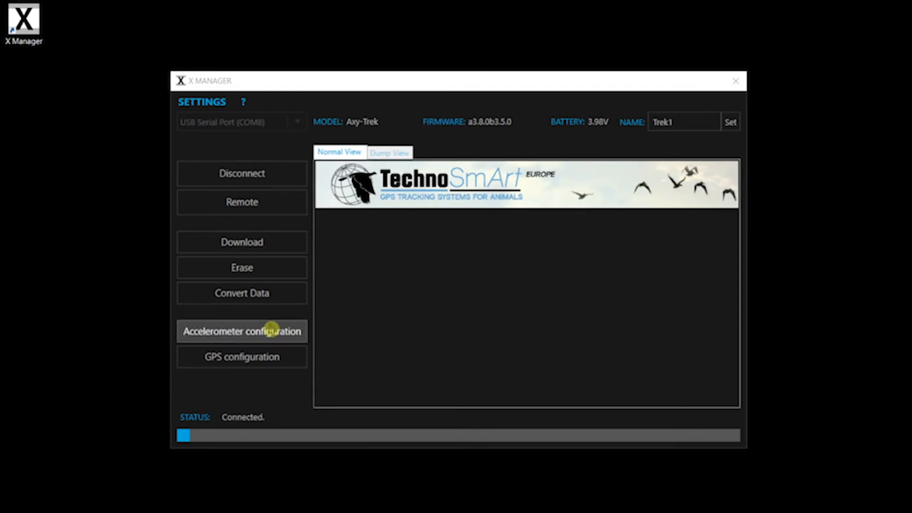
# Enable temperature and pressure logging, keep movement threshold at 4, and send the accelerometer configuration.
pyautogui.click(242, 331)
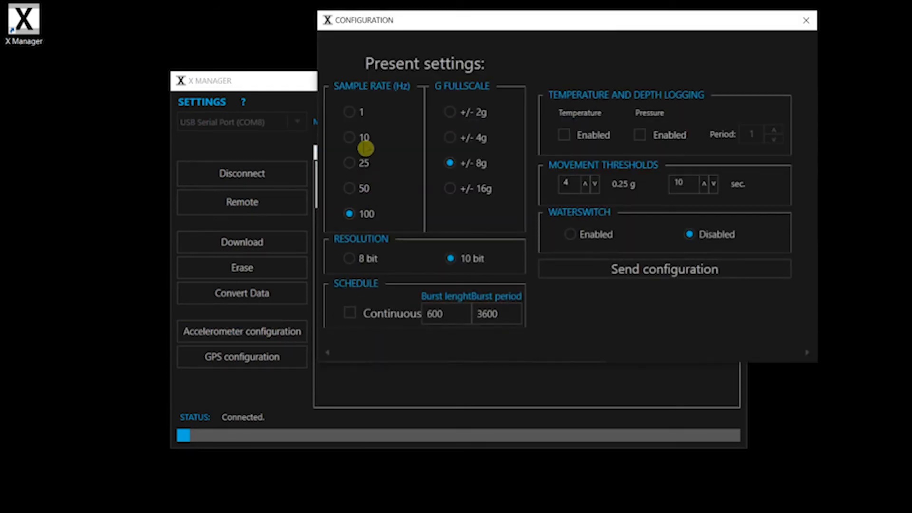
pyautogui.moveTo(490, 180)
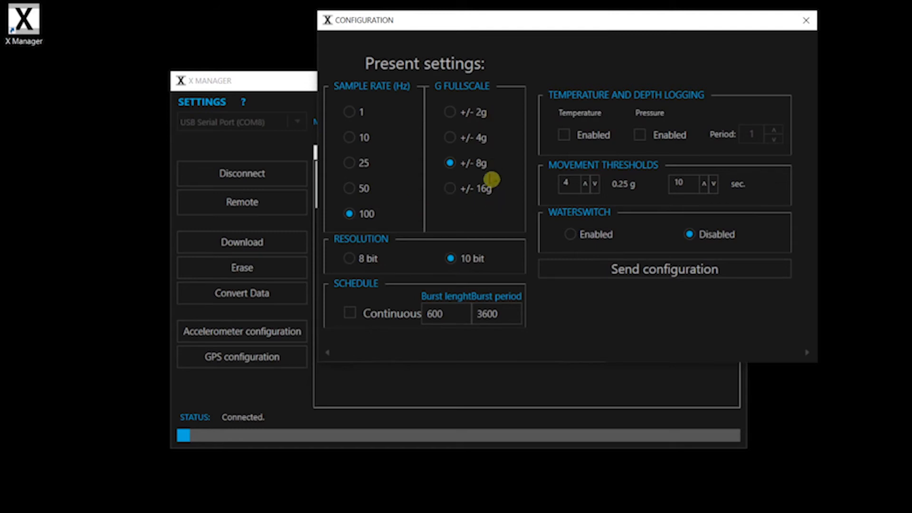
pyautogui.moveTo(411, 266)
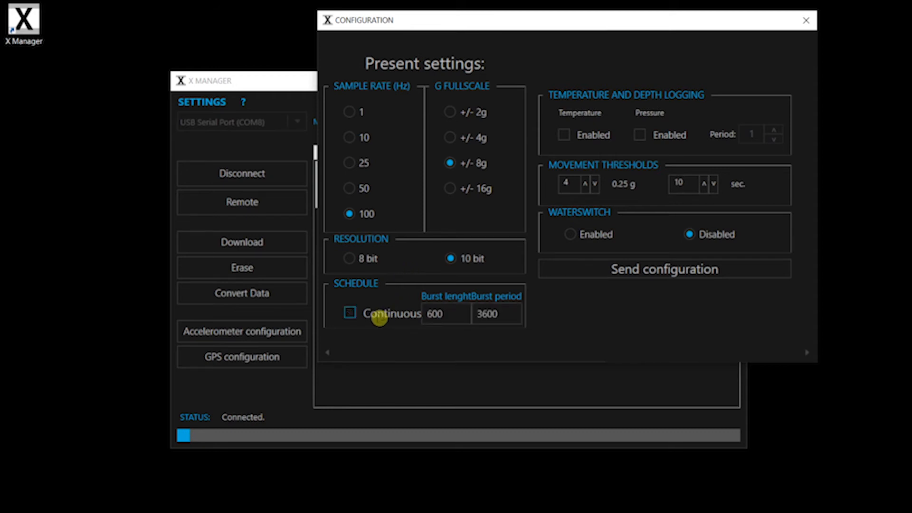
pyautogui.moveTo(437, 281)
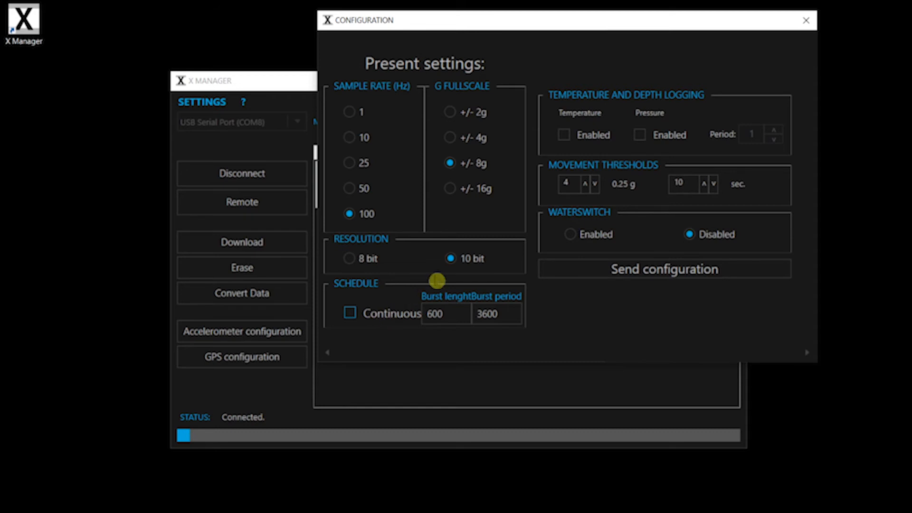
pyautogui.click(640, 135)
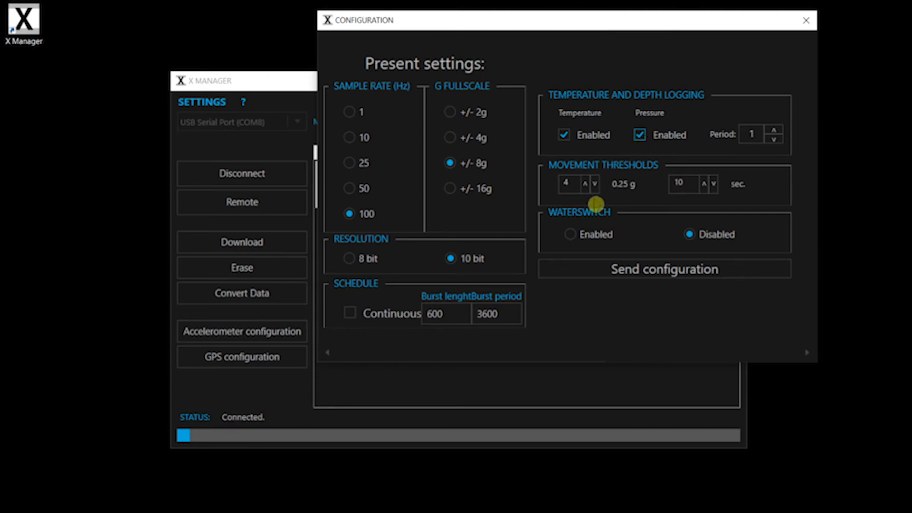
pyautogui.click(586, 183)
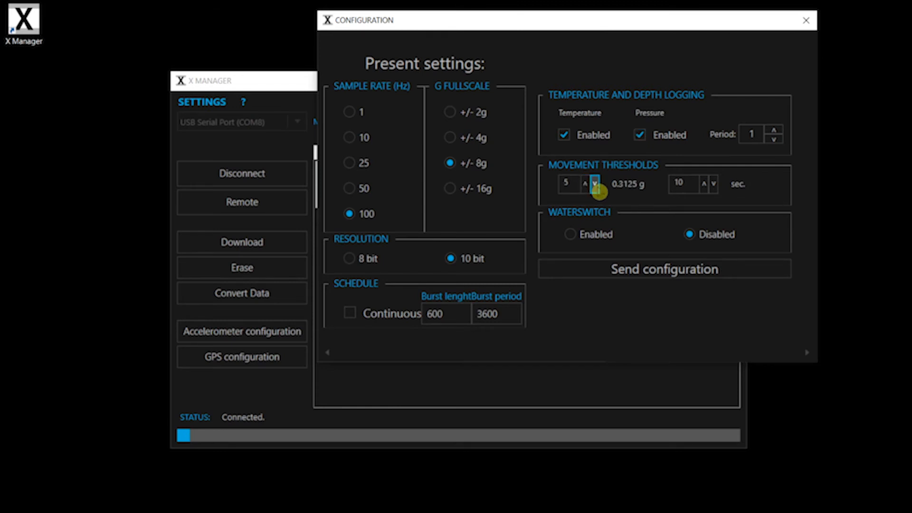
pyautogui.click(596, 187)
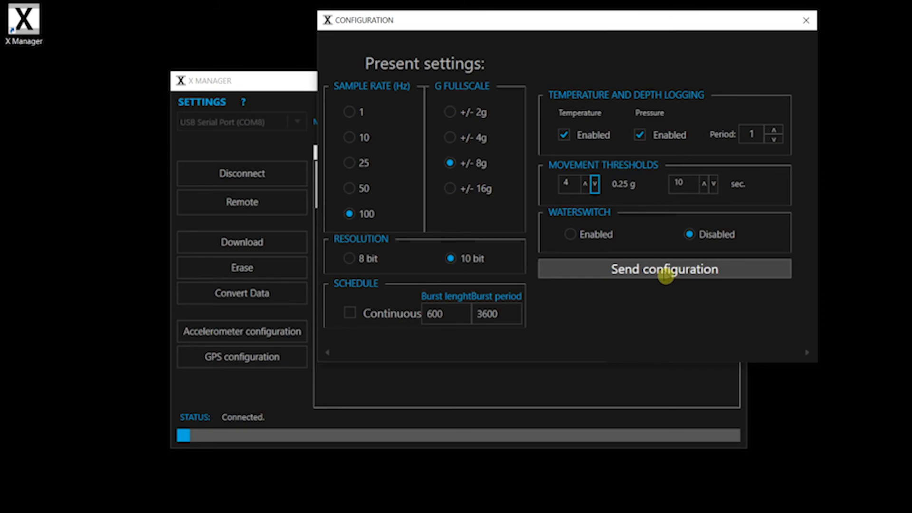
pyautogui.click(664, 268)
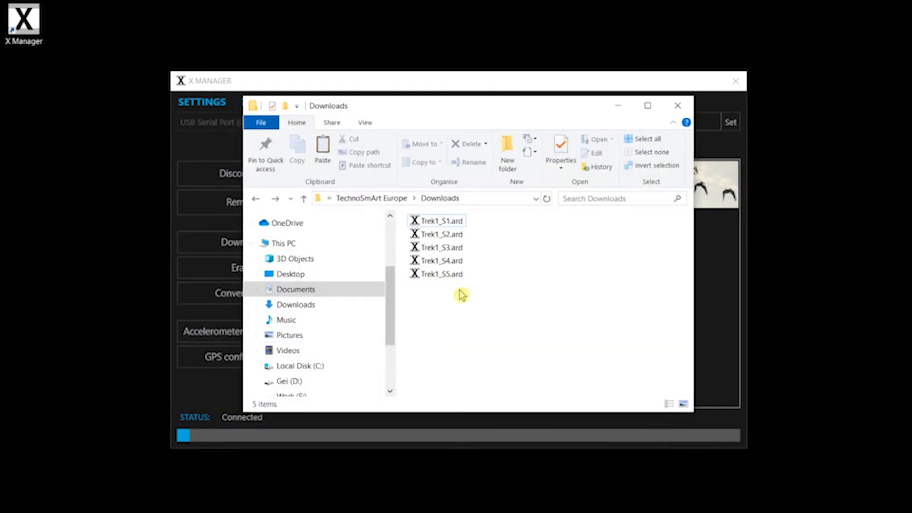
pyautogui.moveTo(608, 141)
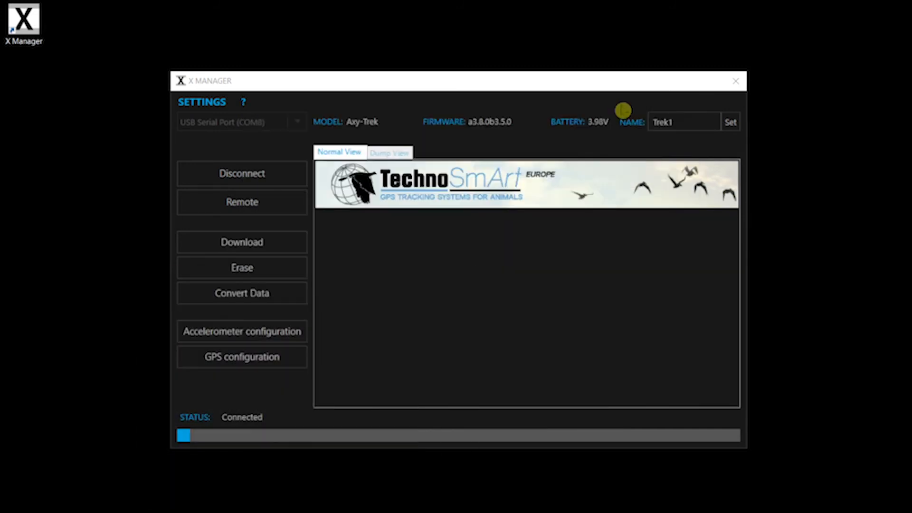
pyautogui.moveTo(491, 270)
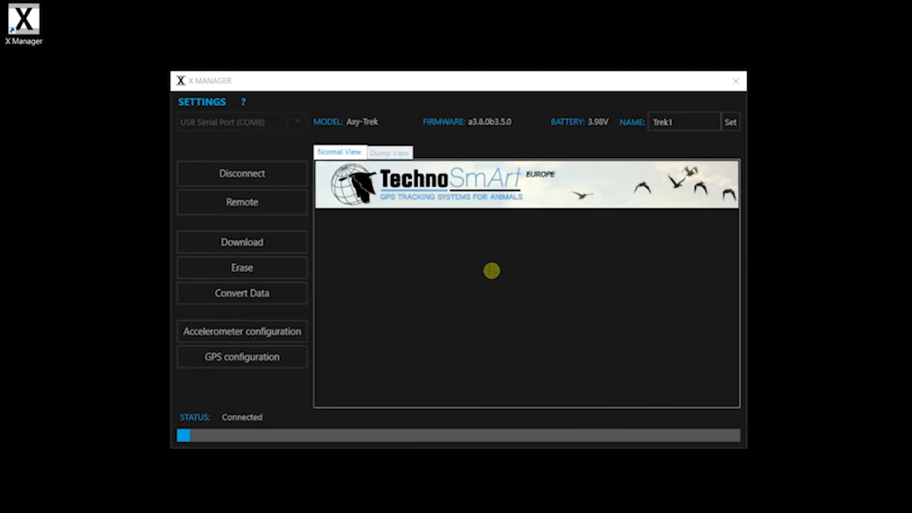
pyautogui.click(201, 101)
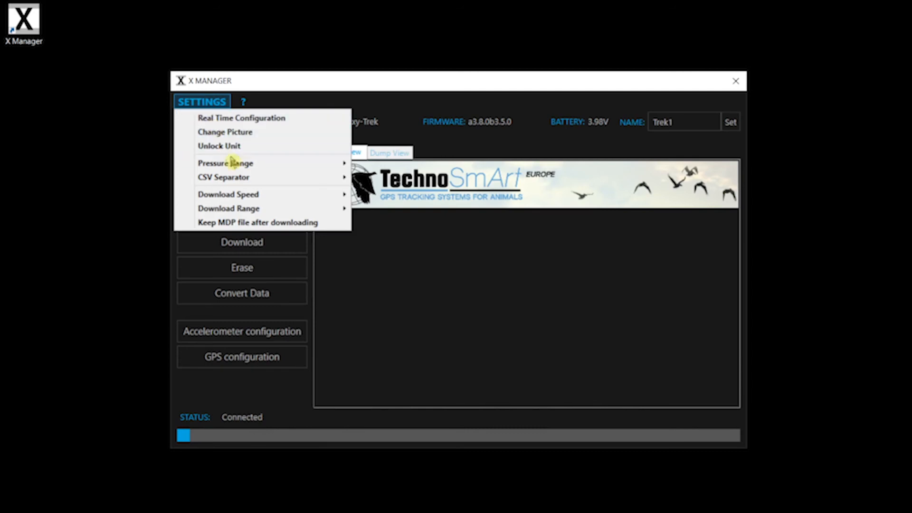
pyautogui.click(225, 163)
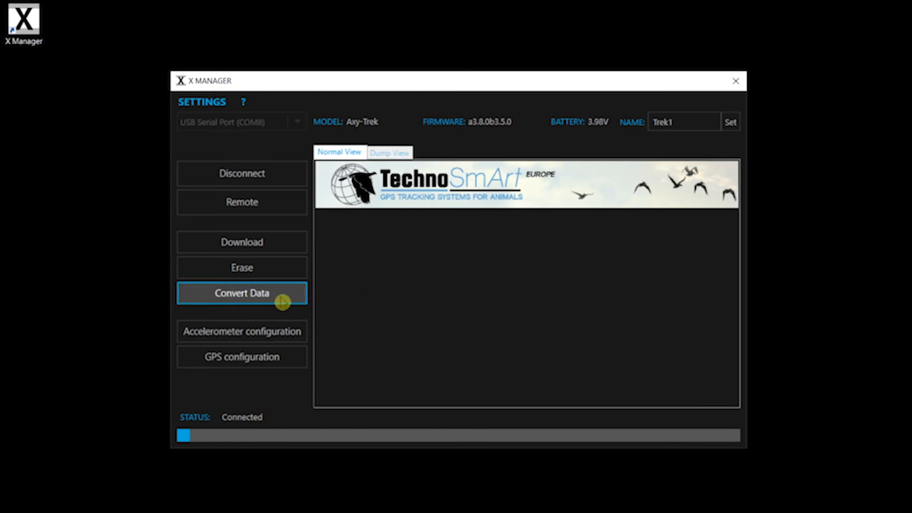
# Keep the Text and KML position file outputs enabled in the conversion preferences.
pyautogui.click(241, 293)
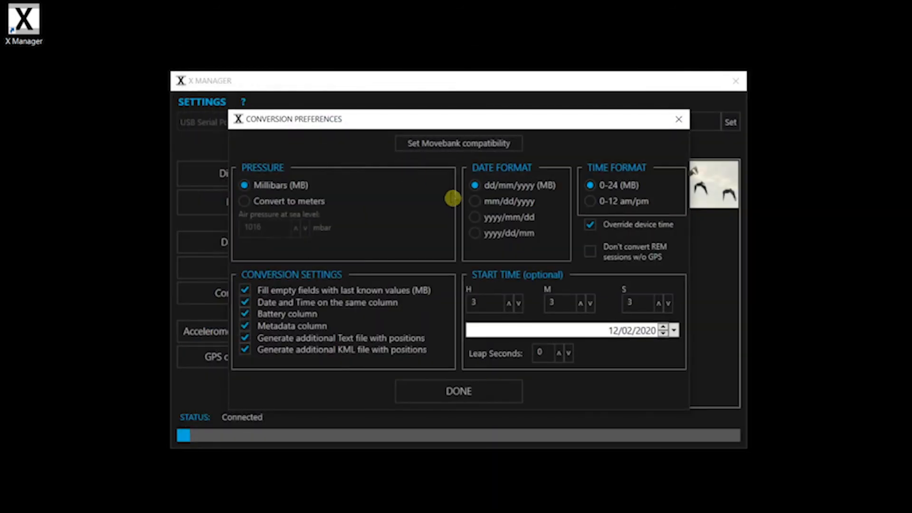
pyautogui.moveTo(443, 206)
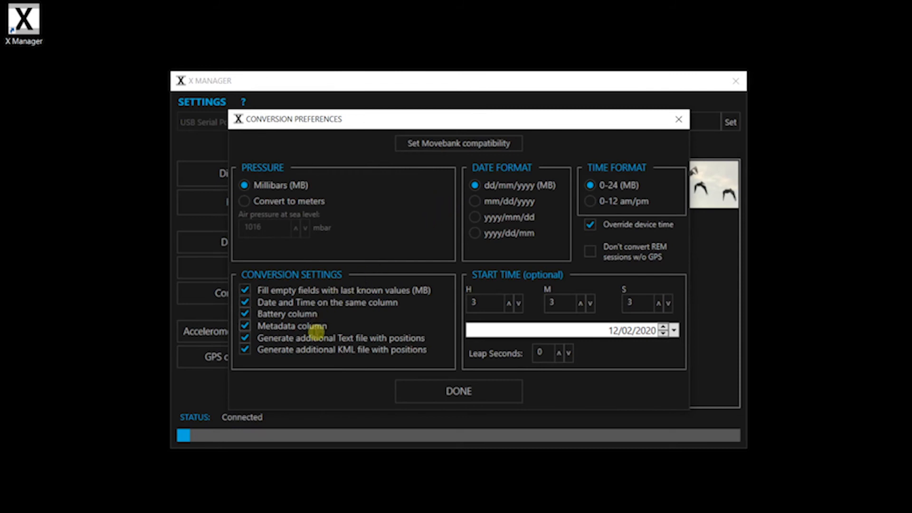
pyautogui.click(245, 349)
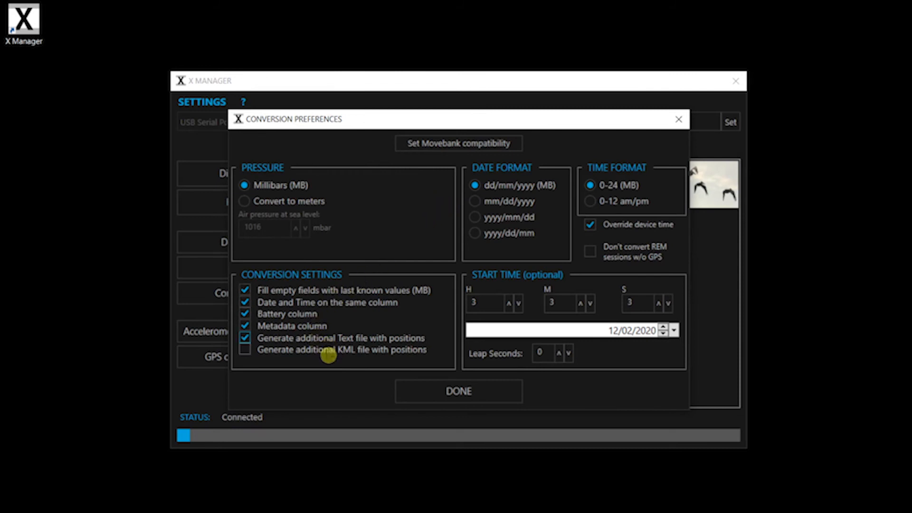
pyautogui.click(244, 349)
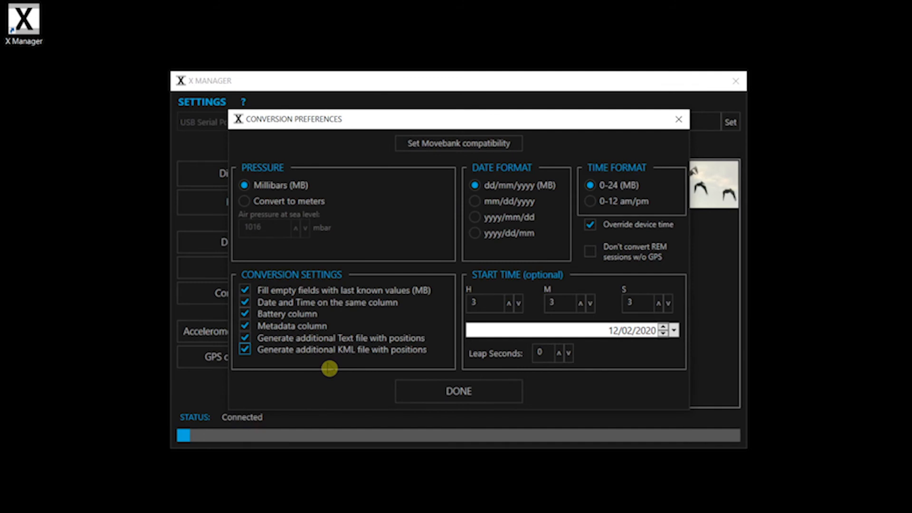
pyautogui.moveTo(480, 295)
pyautogui.write('12')
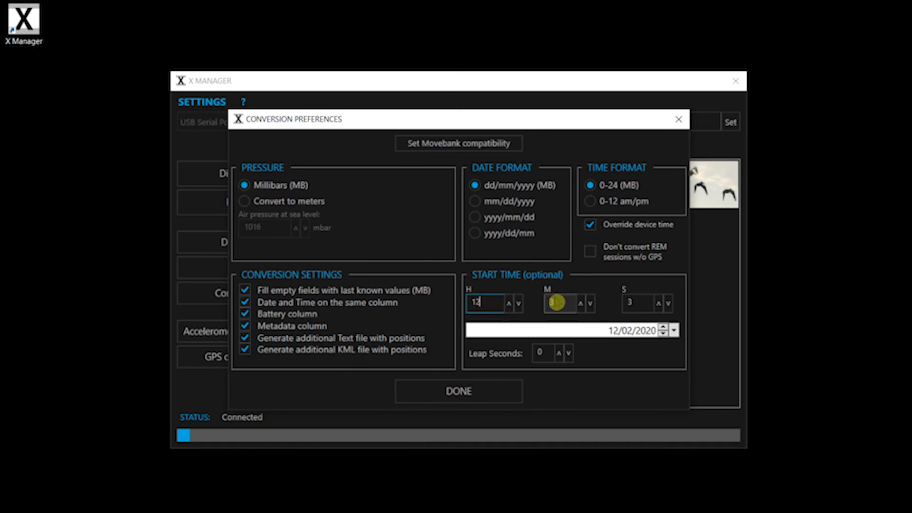
# Set start time 12:14:03 on 16/02/2020, apply Movebank compatibility, and start conversion.
pyautogui.click(560, 303)
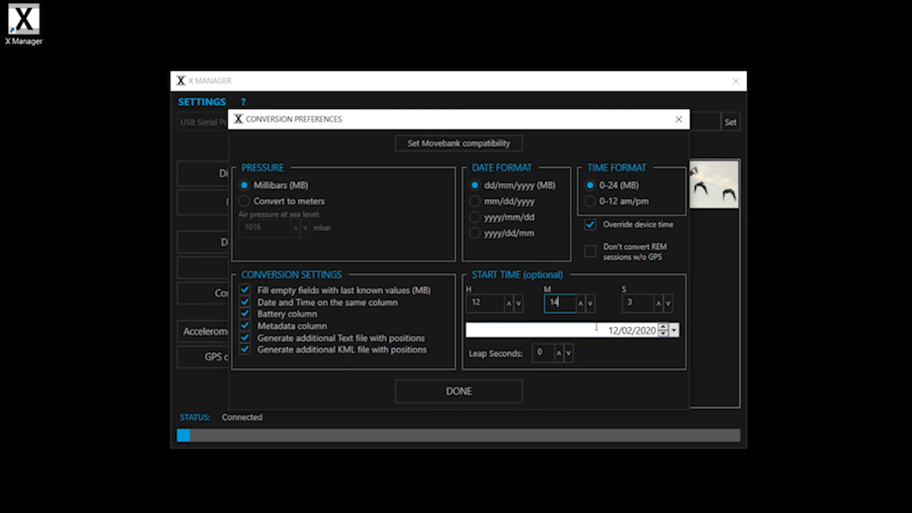
pyautogui.click(664, 328)
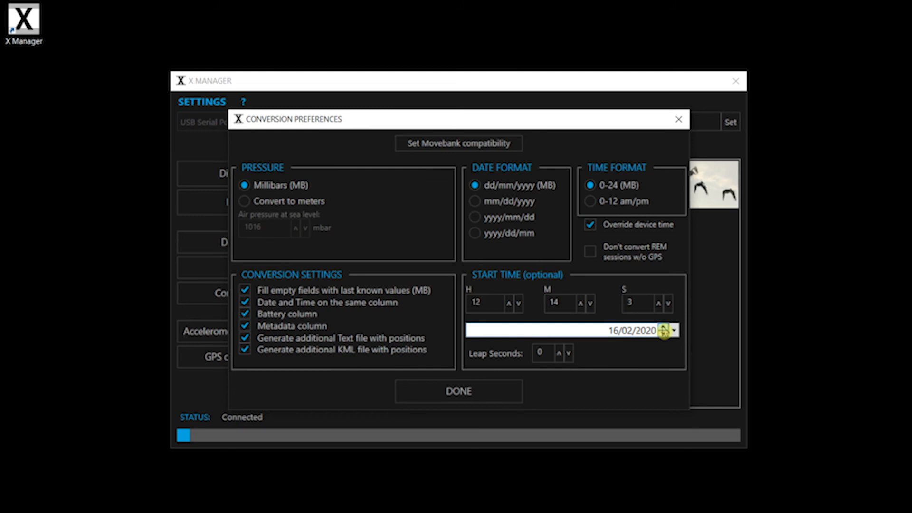
pyautogui.click(243, 201)
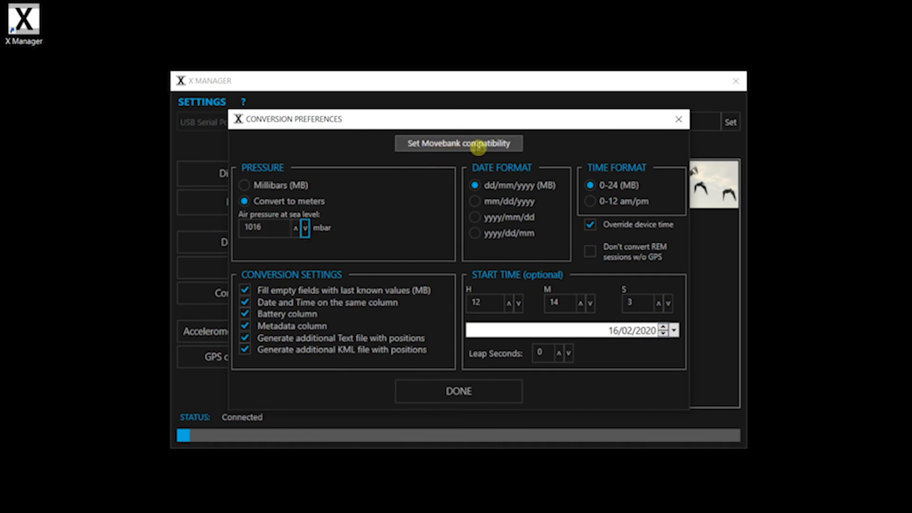
pyautogui.click(459, 143)
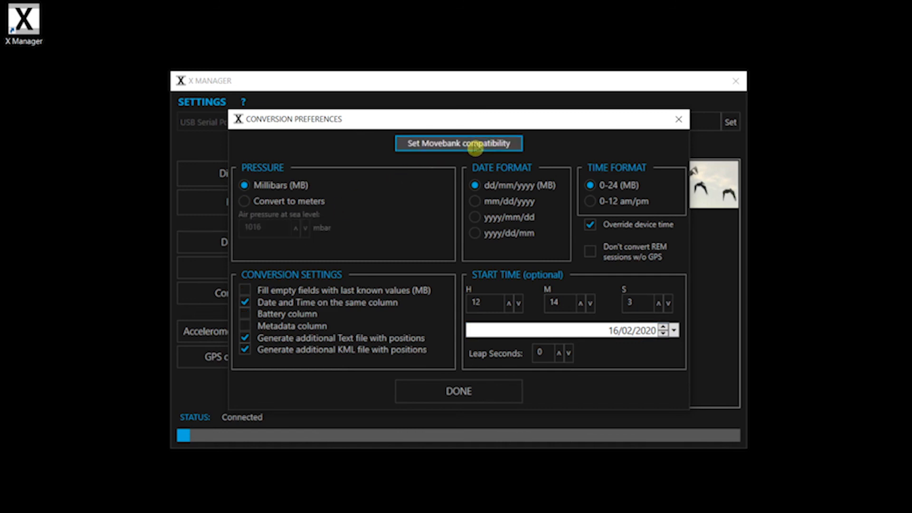
pyautogui.moveTo(458, 391)
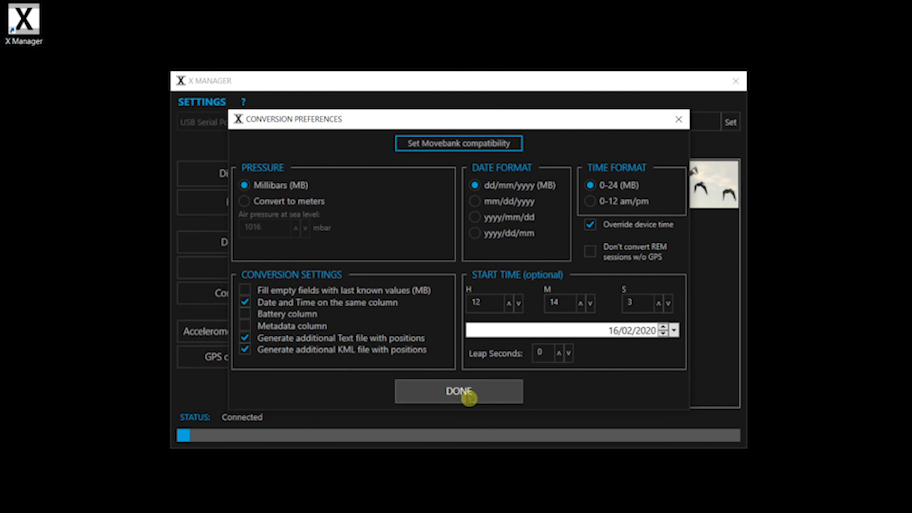
pyautogui.click(458, 391)
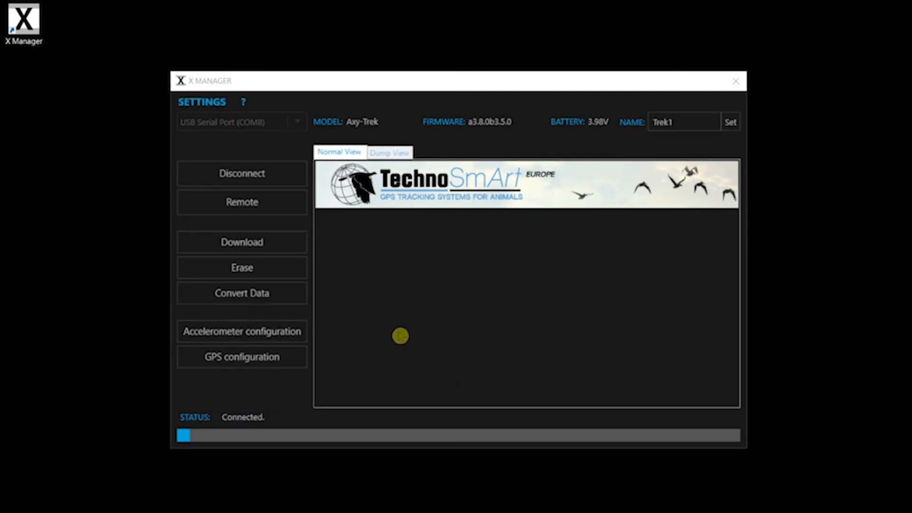
# Check Downloads for the Trek1_S1 csv, kml and txt files beside the ARD files.
pyautogui.click(241, 242)
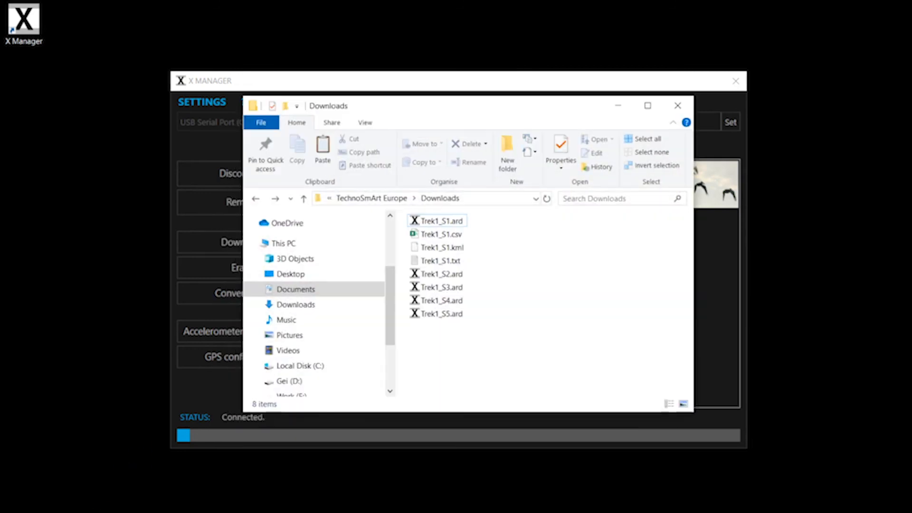
pyautogui.click(442, 247)
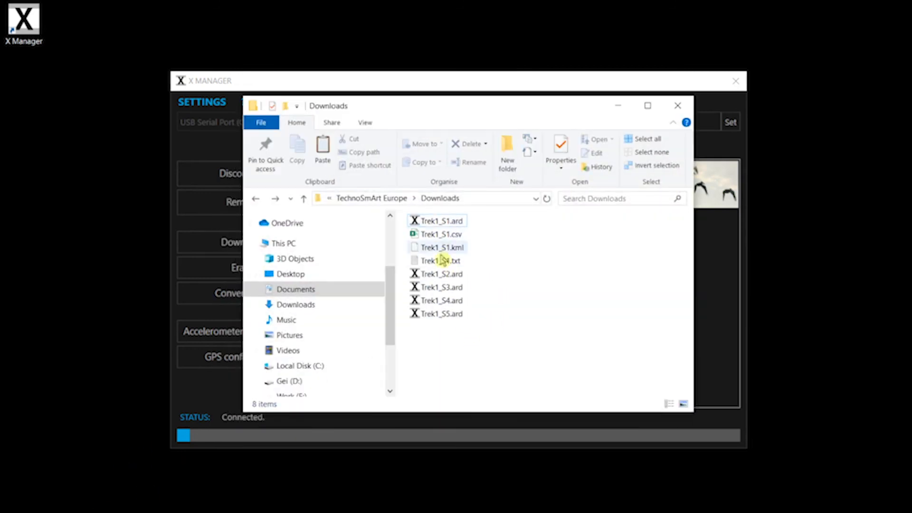
pyautogui.click(443, 313)
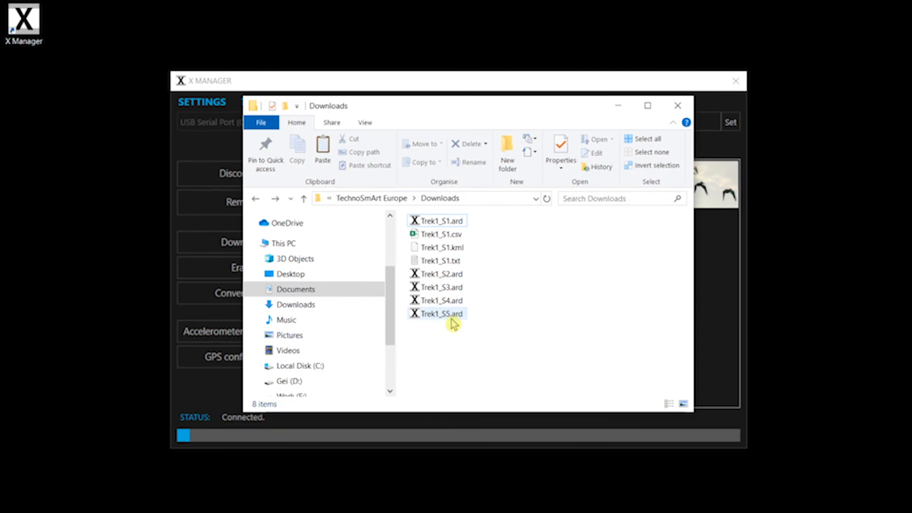